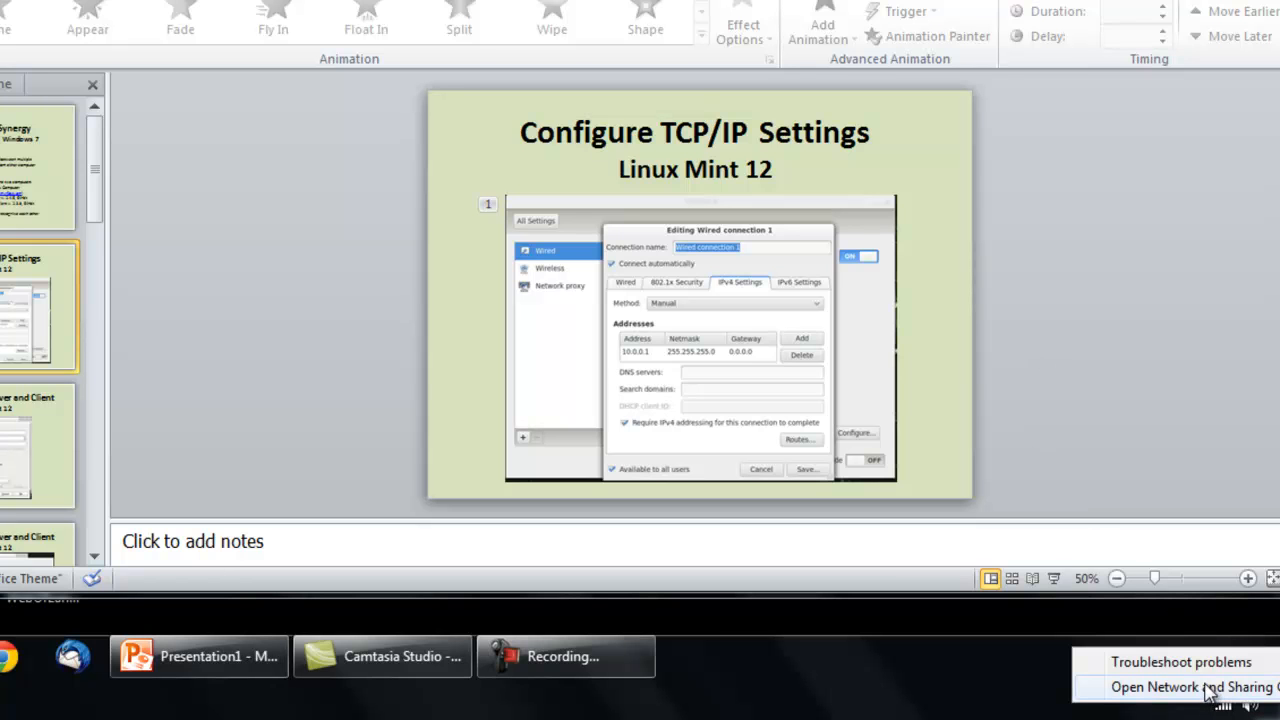
Step: Bring up the adapter connections list and the actions for Local Area Connection
left_click(1188, 688)
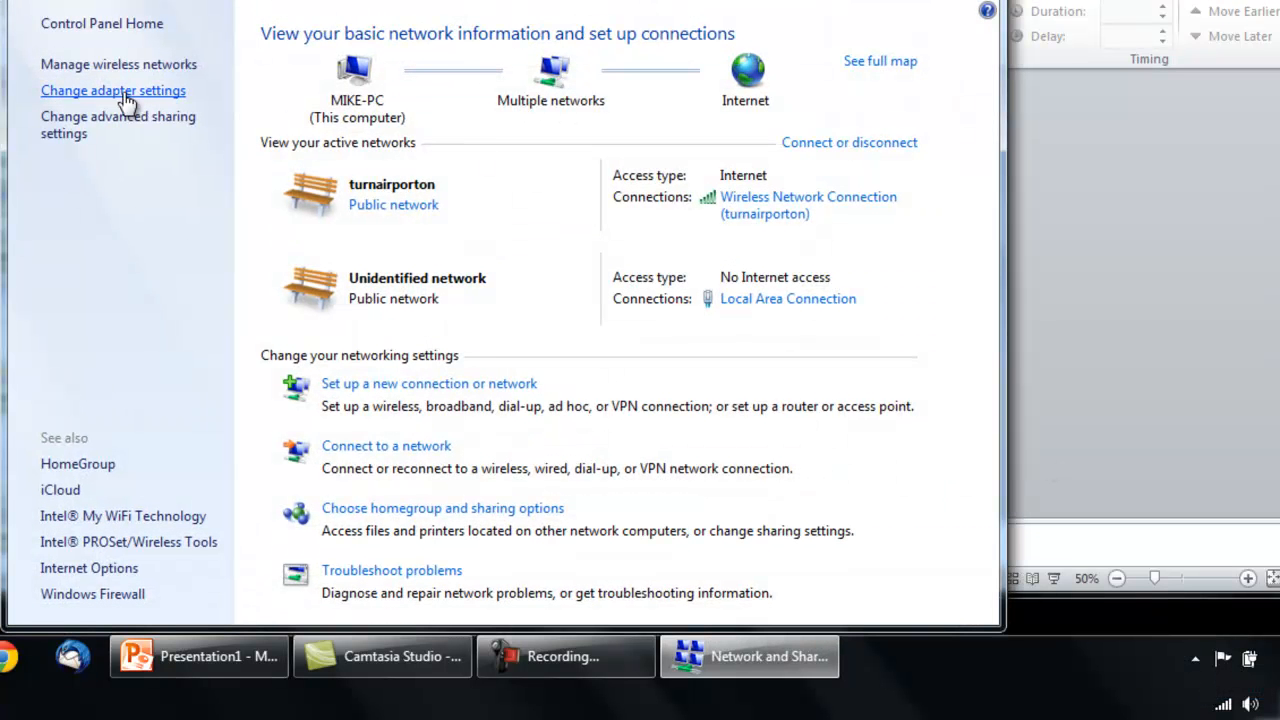
left_click(112, 90)
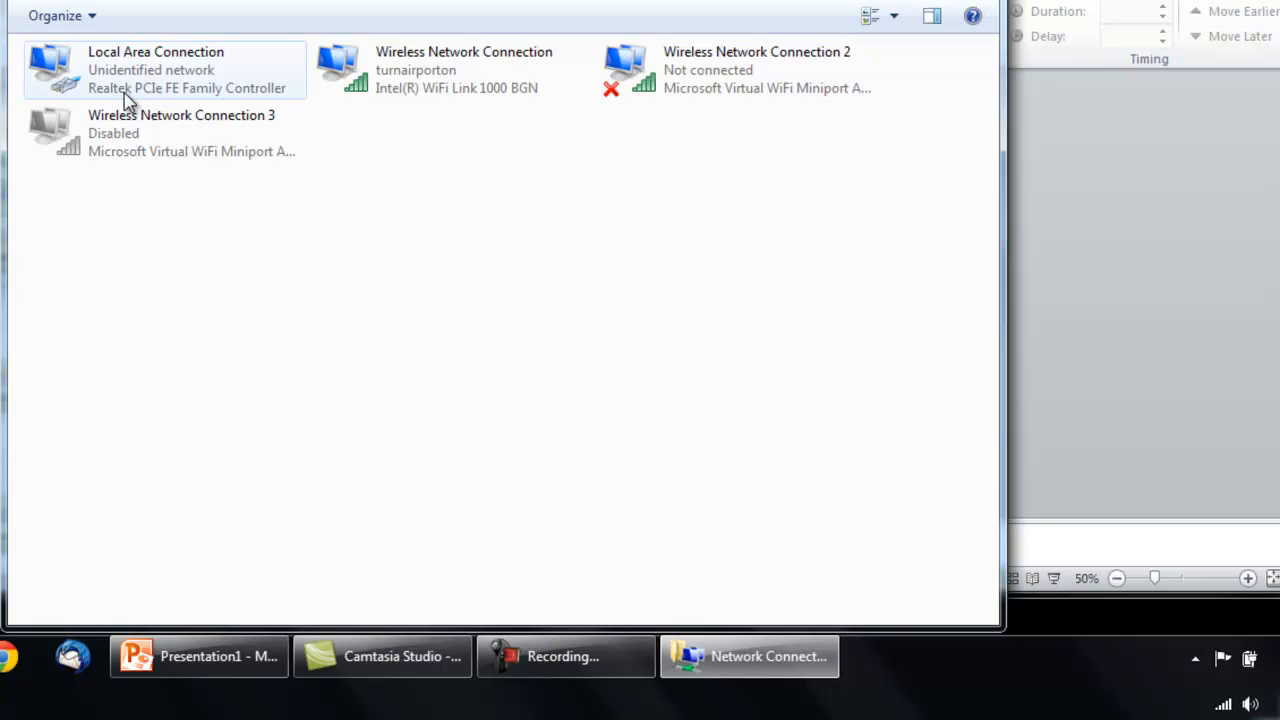
mouse_move(150, 84)
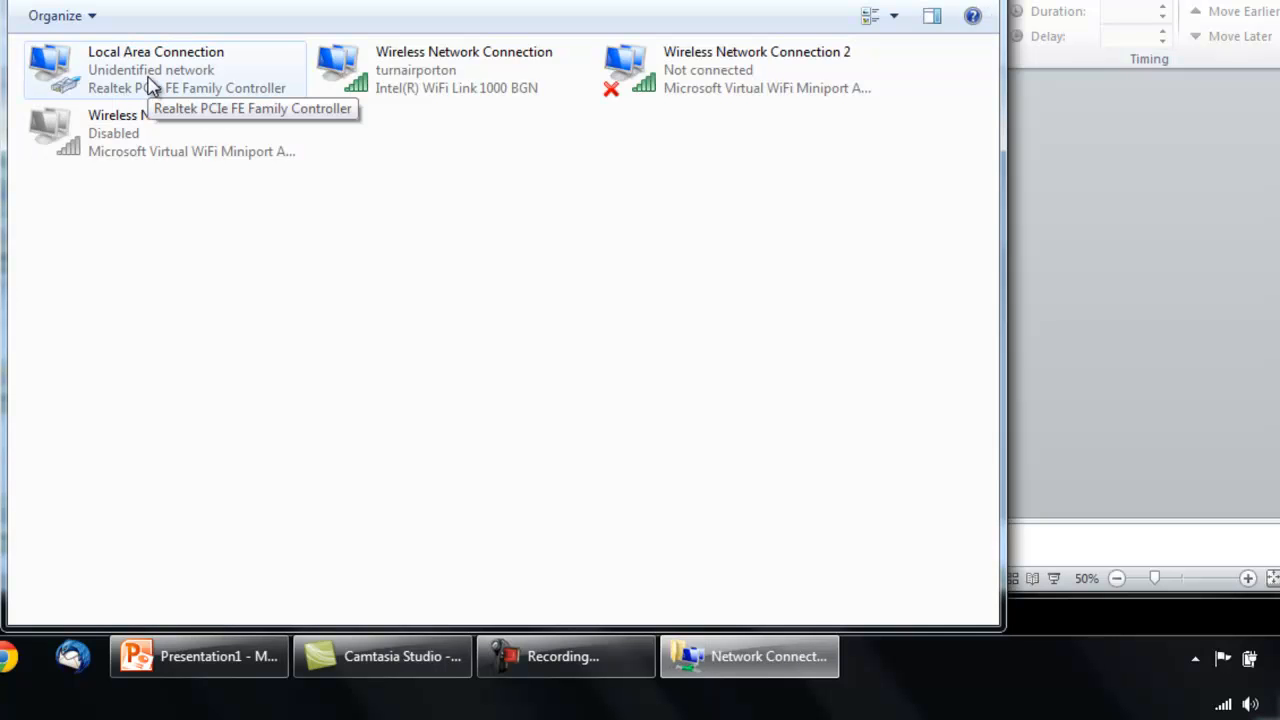
right_click(156, 68)
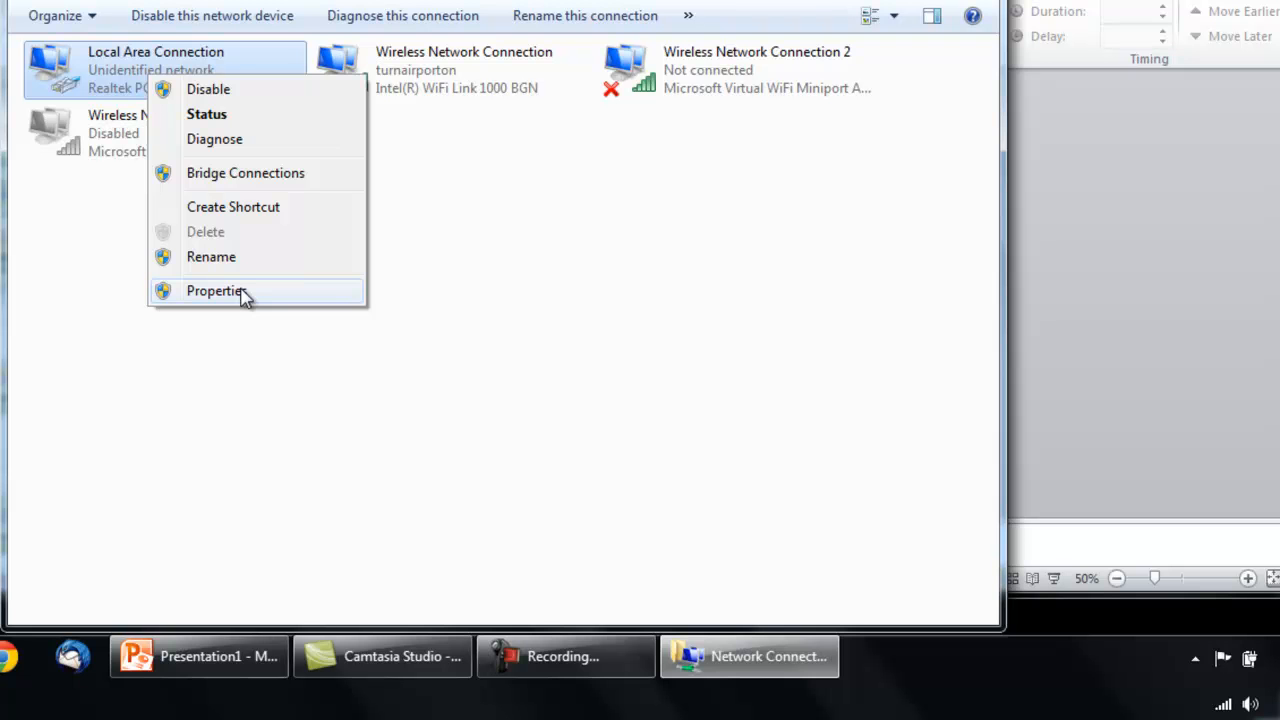
Step: Give Local Area Connection static IPv4 10.0.0.2 with mask 255.255.255.0 and confirm
left_click(216, 290)
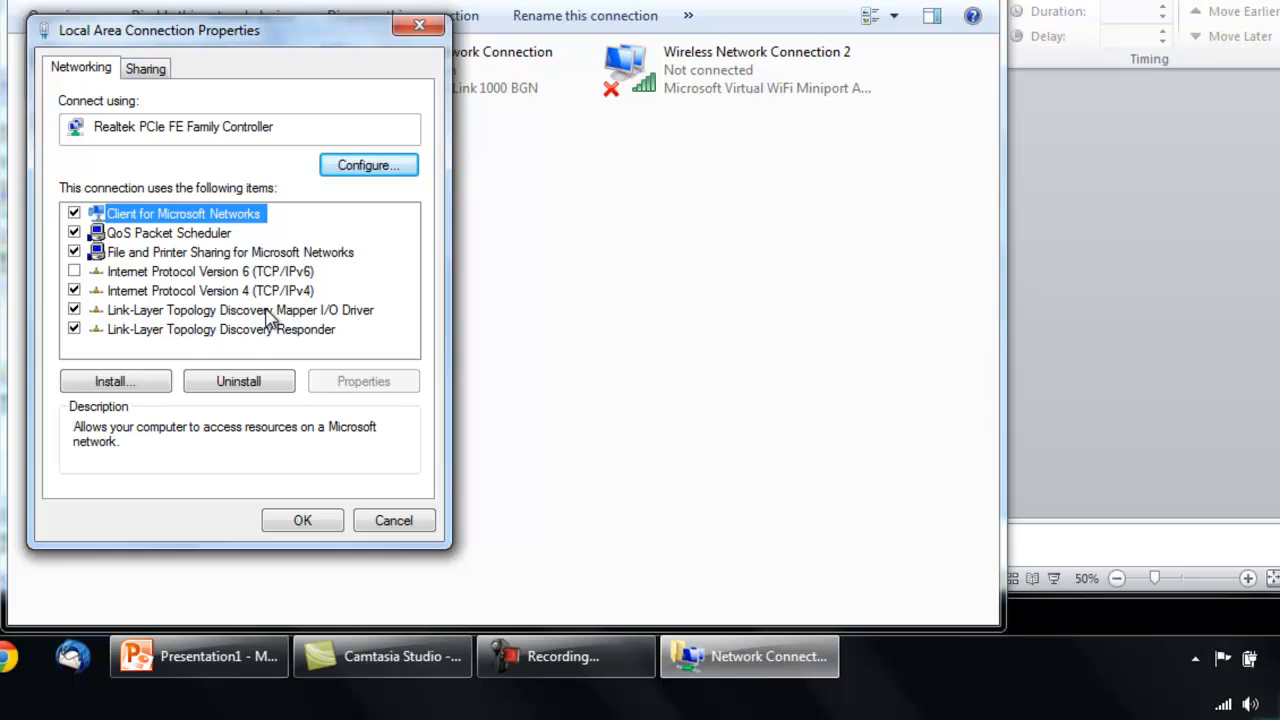
left_click(210, 290)
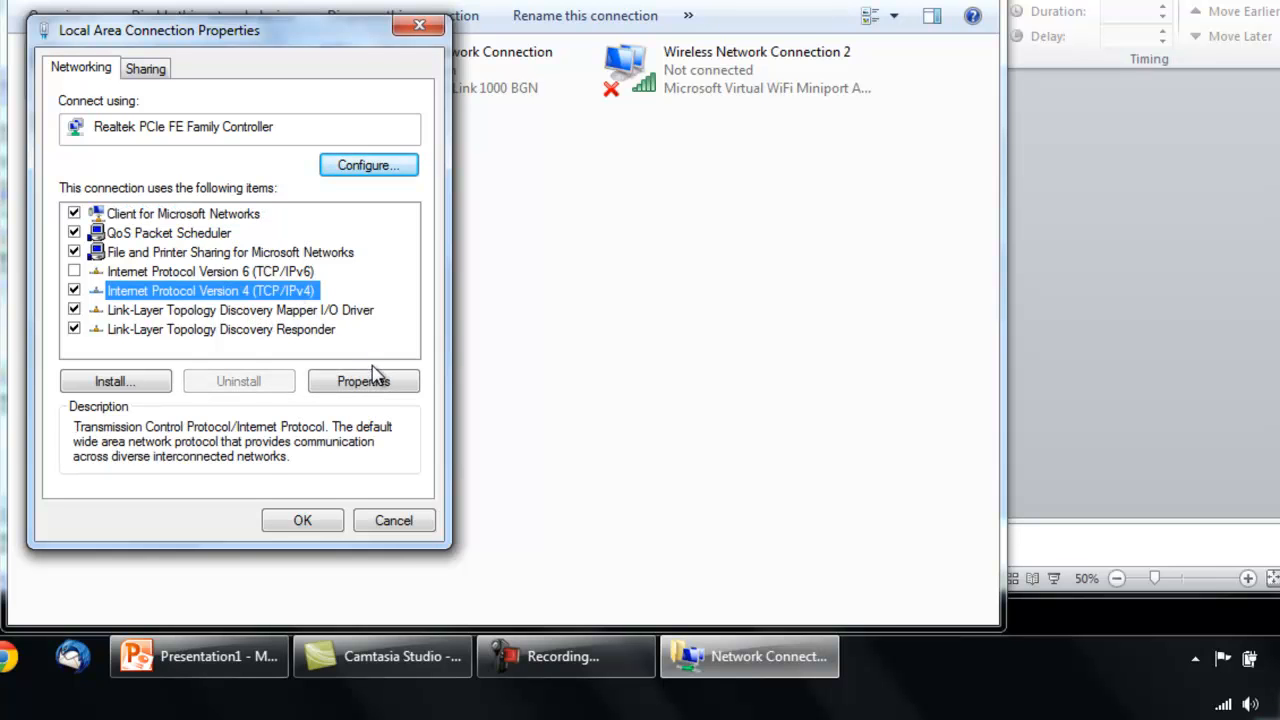
left_click(364, 380)
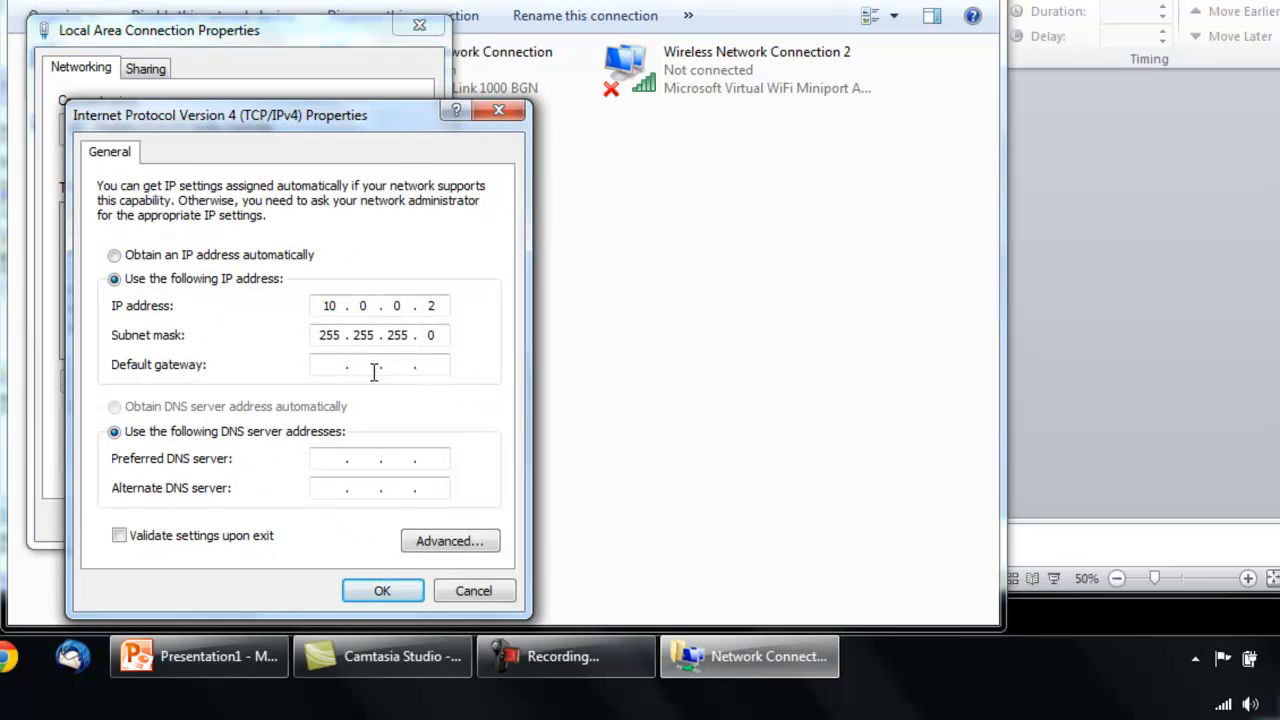
mouse_move(640, 400)
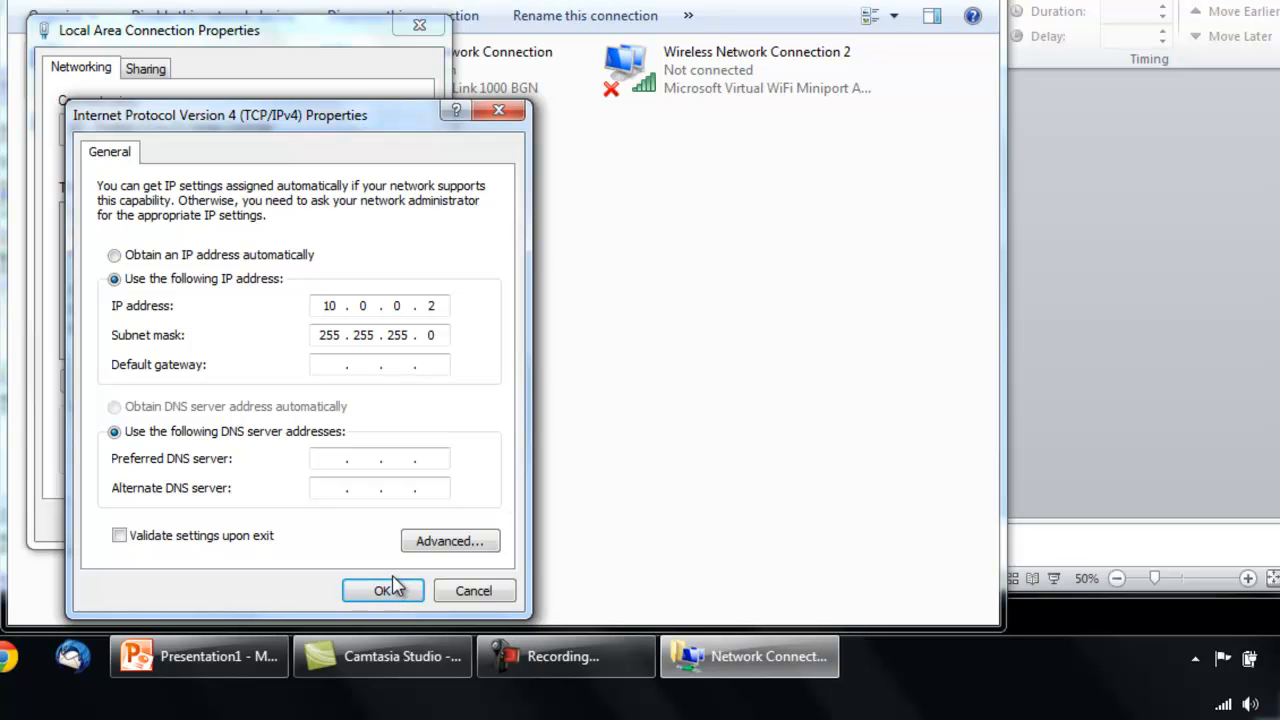
left_click(384, 590)
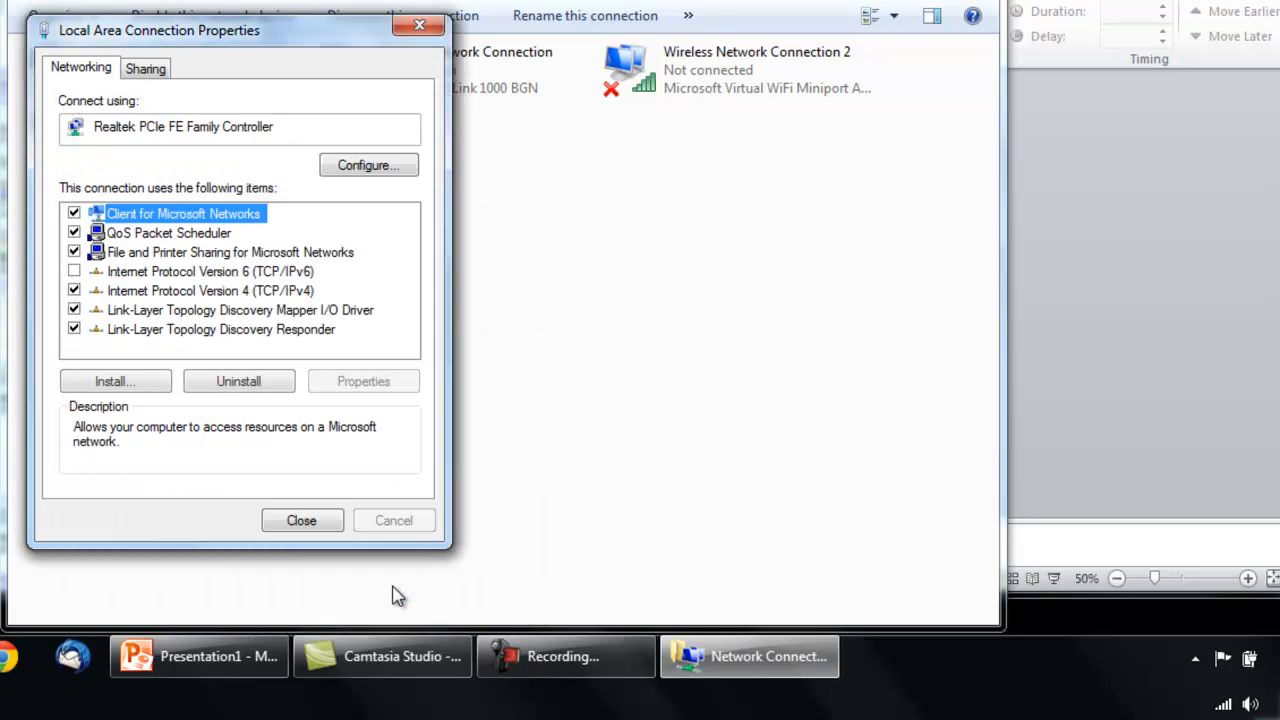
mouse_move(336, 536)
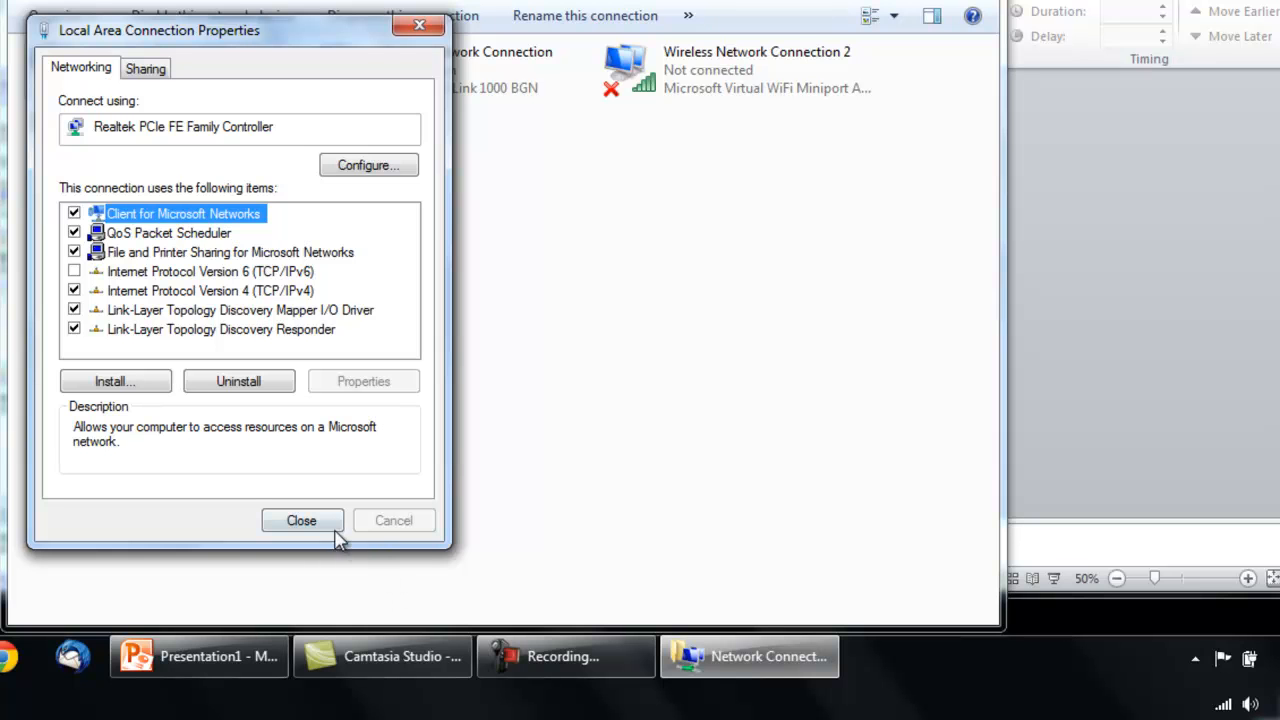
left_click(300, 520)
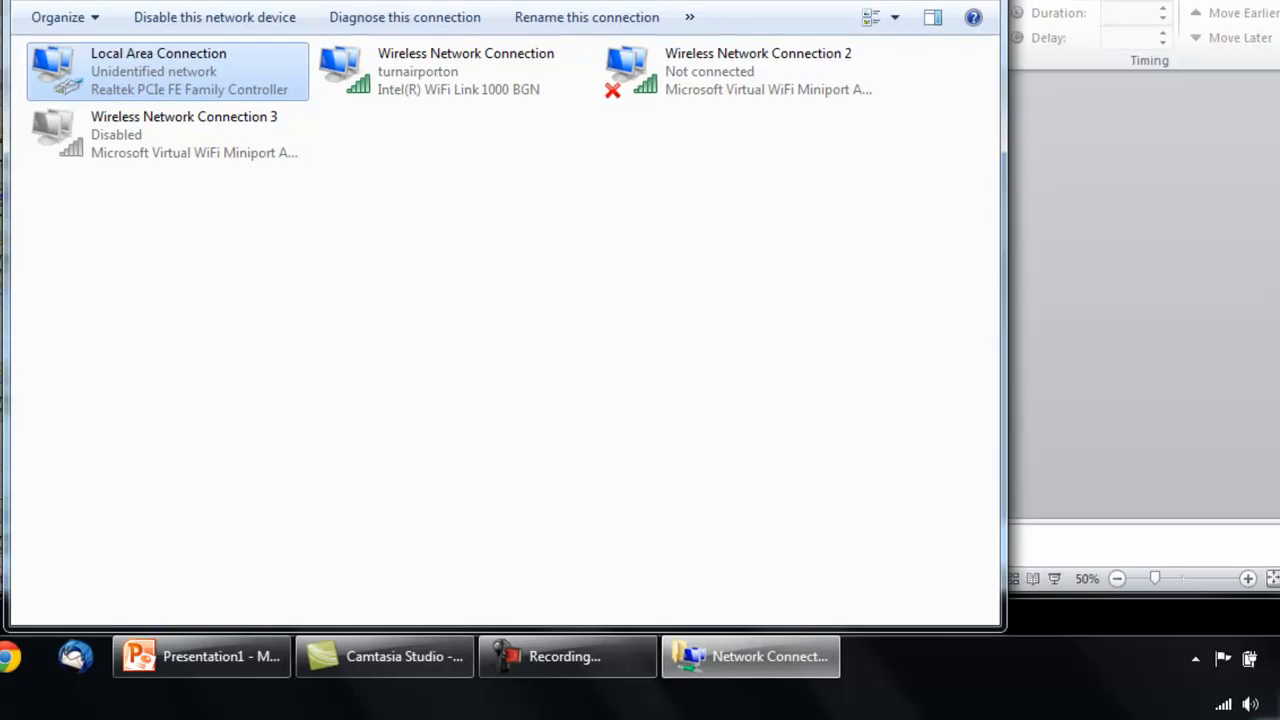
Step: Arrange the linux and windows screens side by side in the server layout grid
left_click(200, 656)
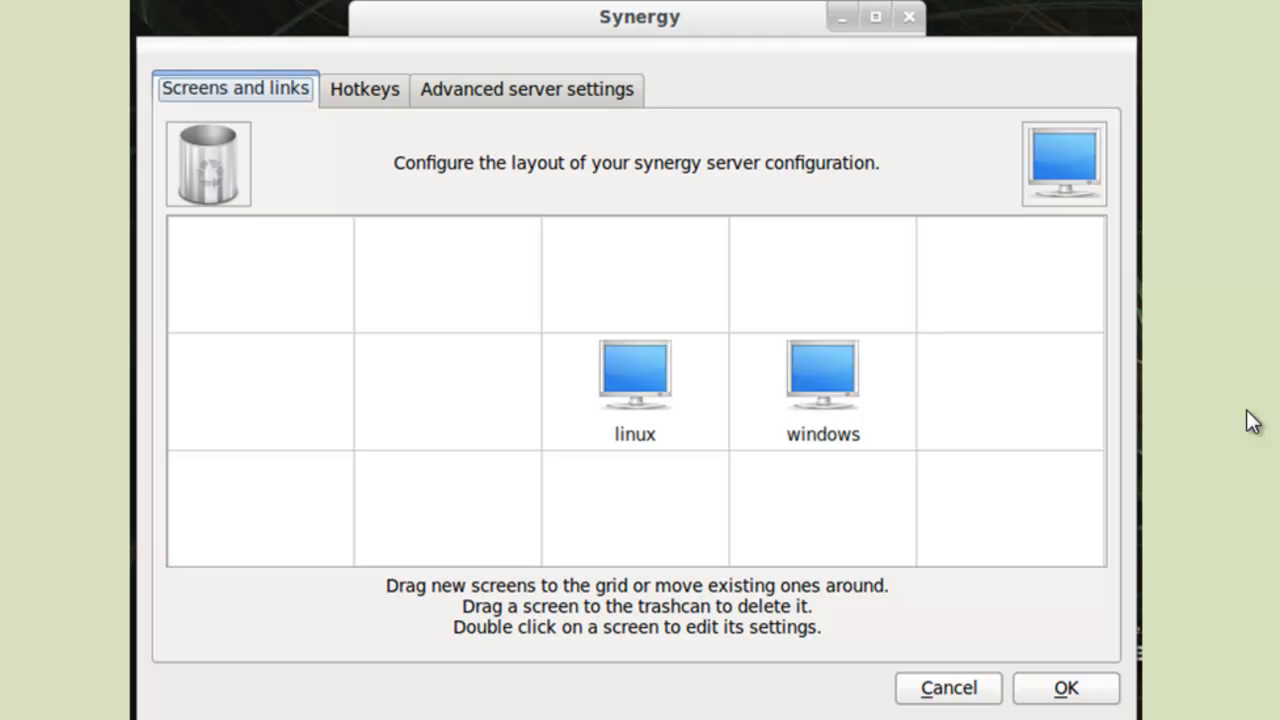
mouse_move(1240, 414)
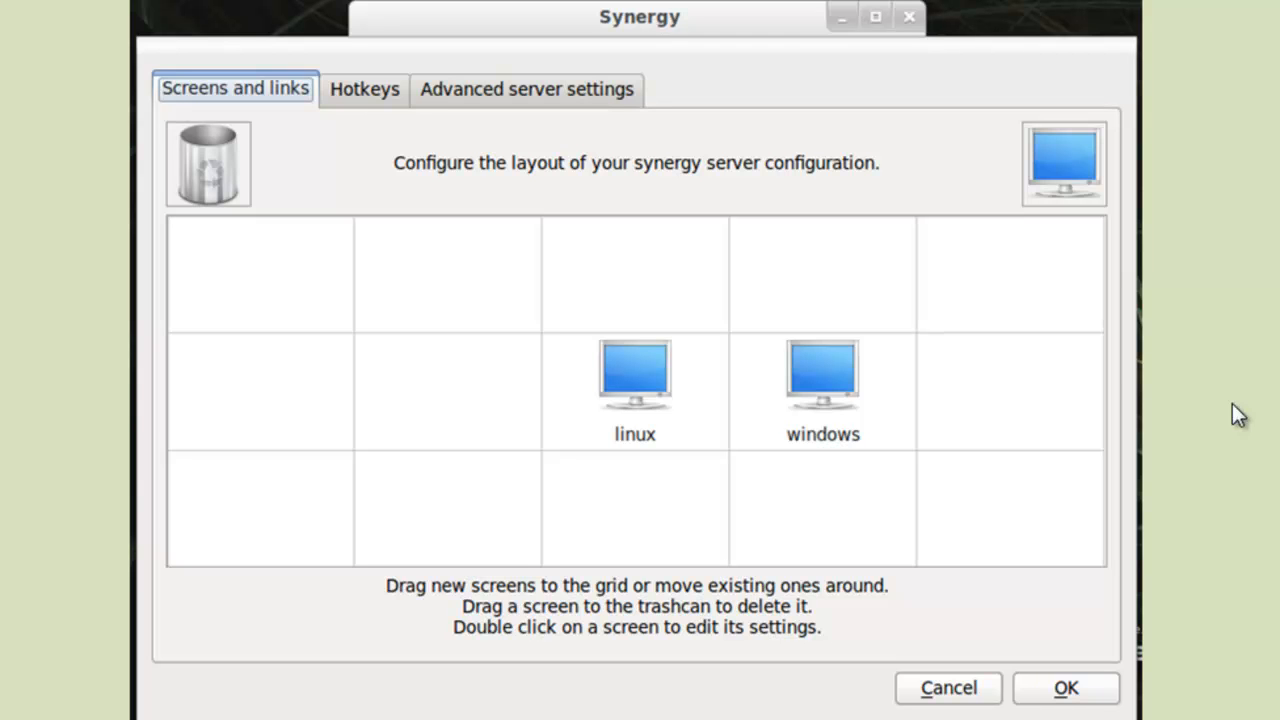
mouse_move(1088, 394)
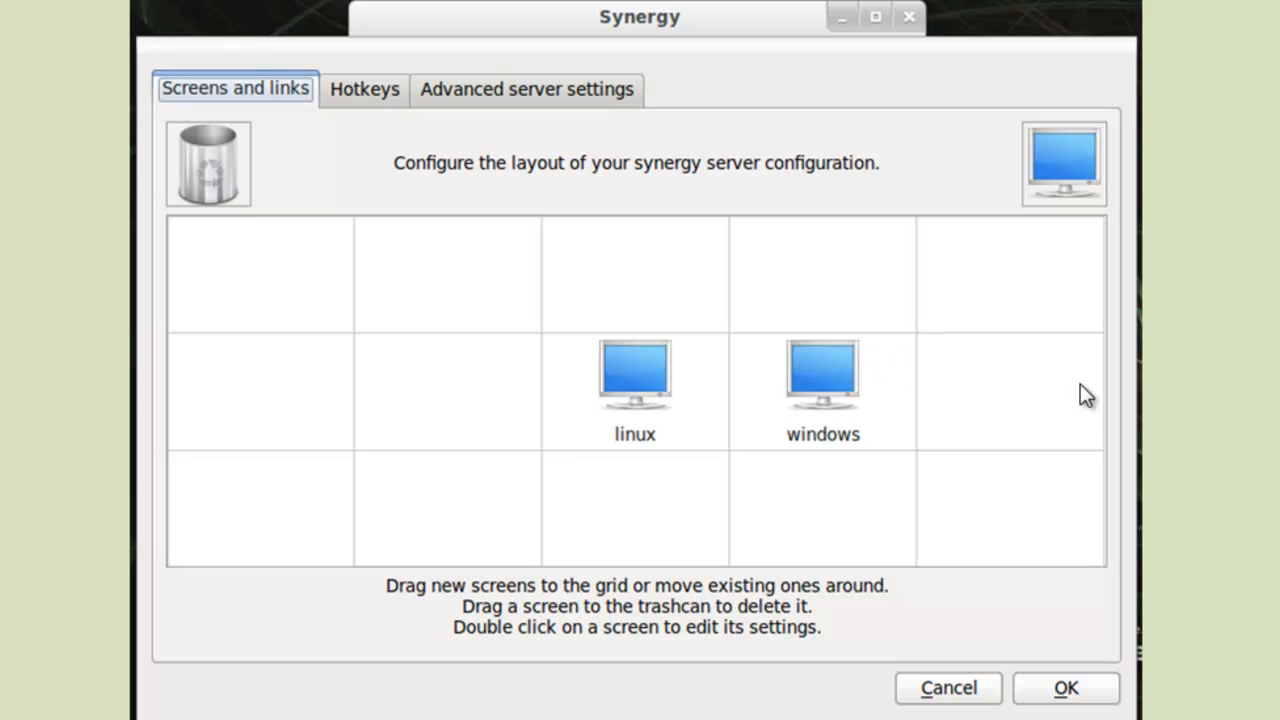
Step: Name the server screens linux and windows in their screen settings
double_click(634, 374)
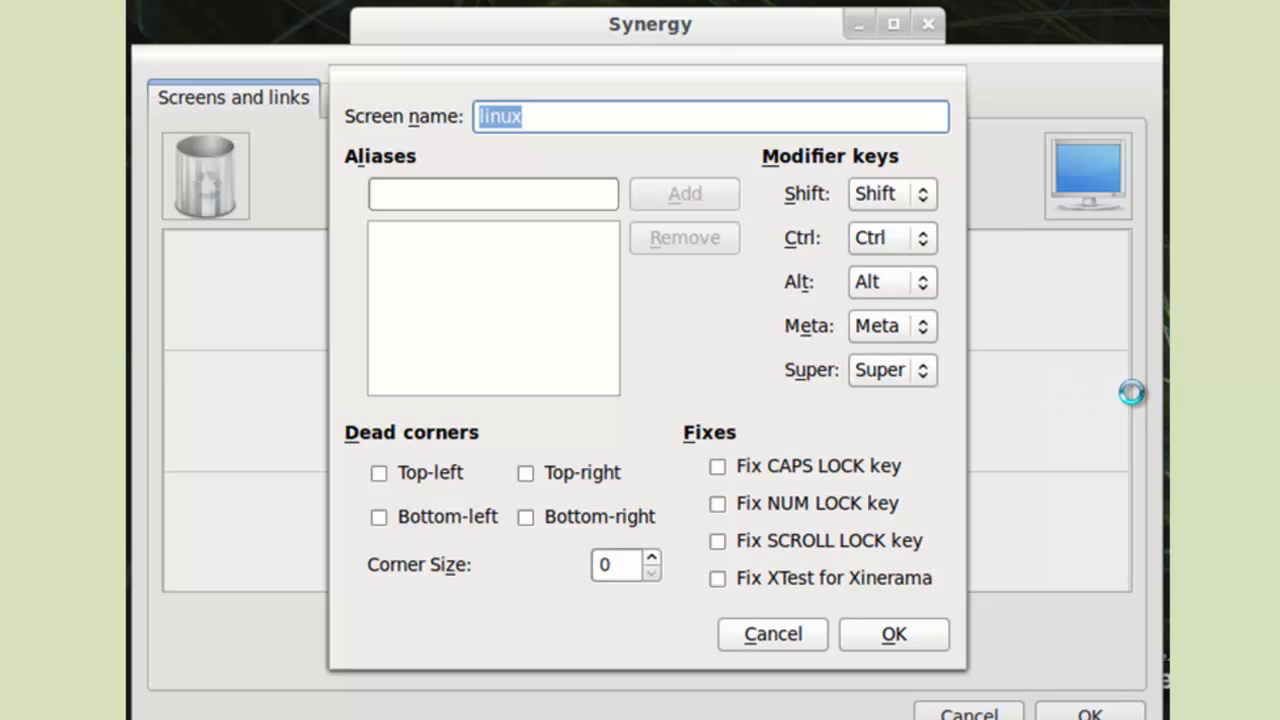
mouse_move(1156, 328)
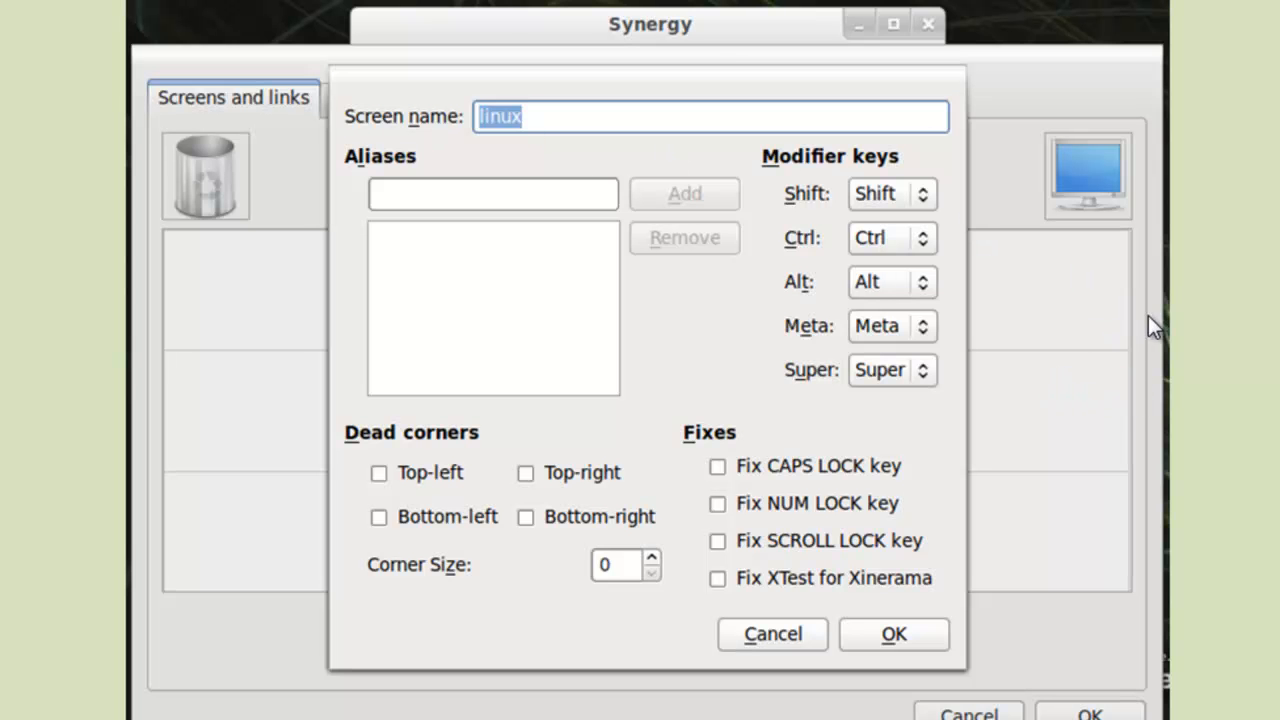
type("windows")
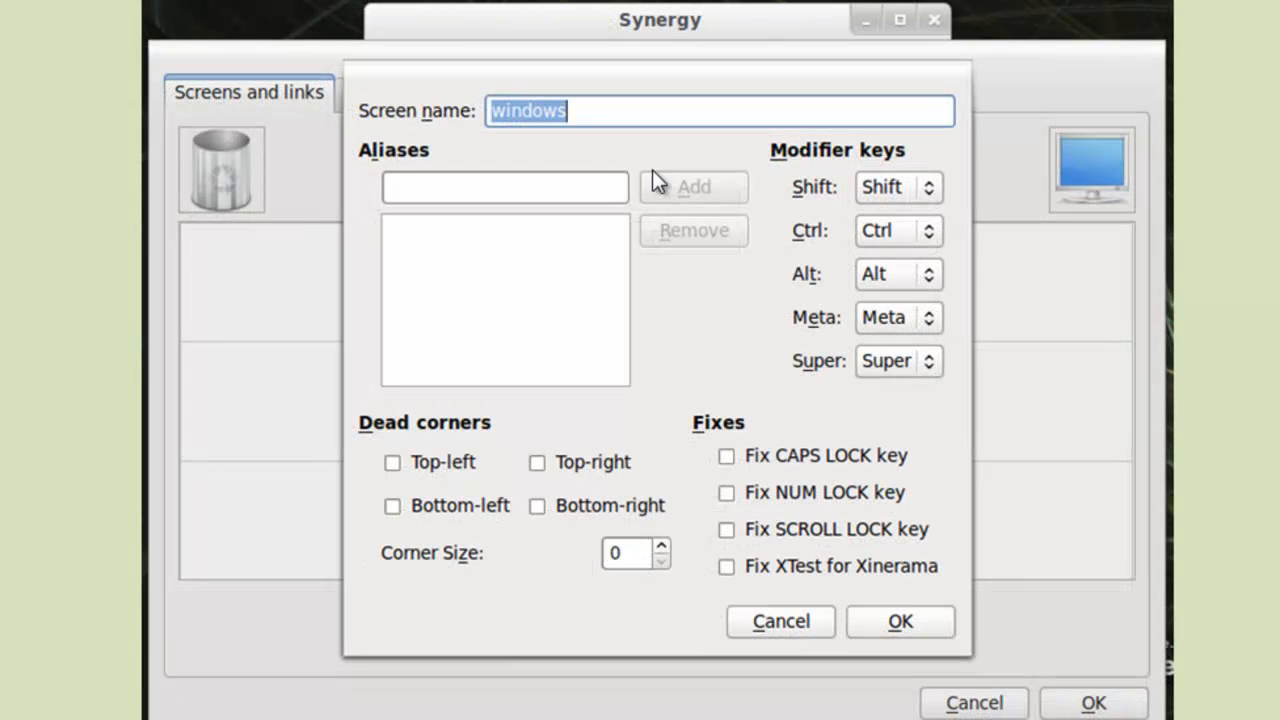
mouse_move(1232, 326)
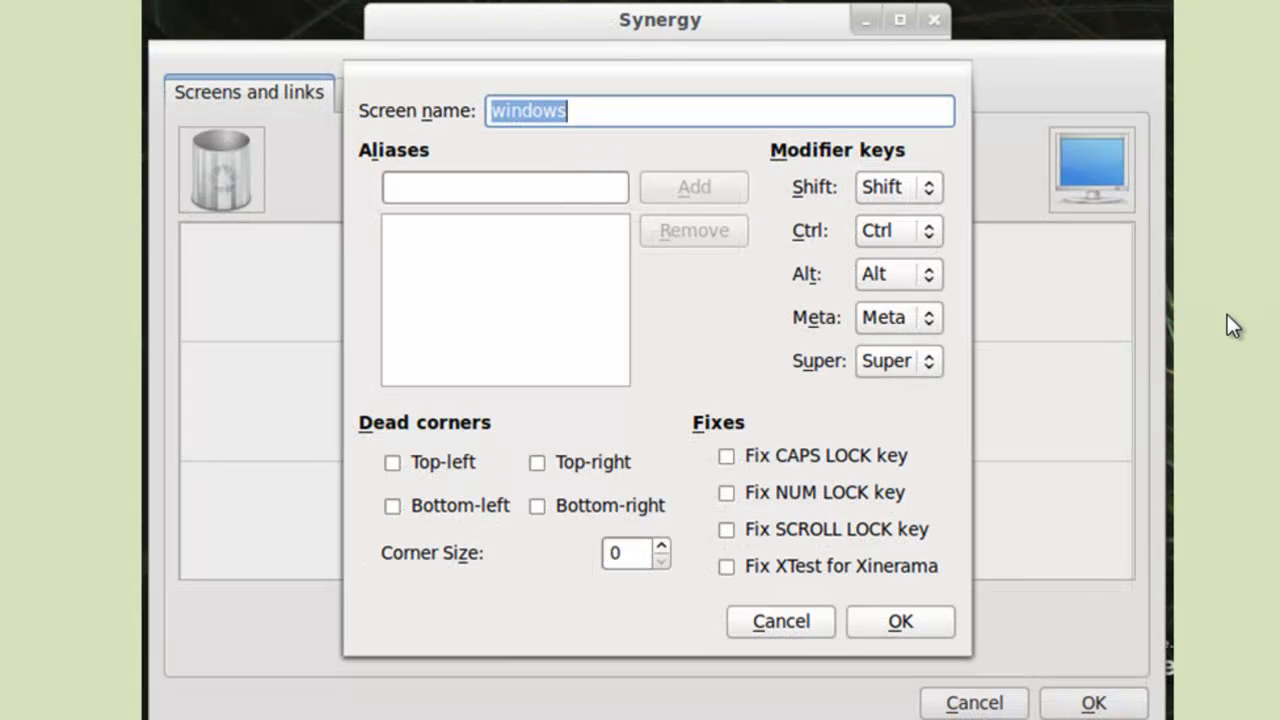
mouse_move(1228, 364)
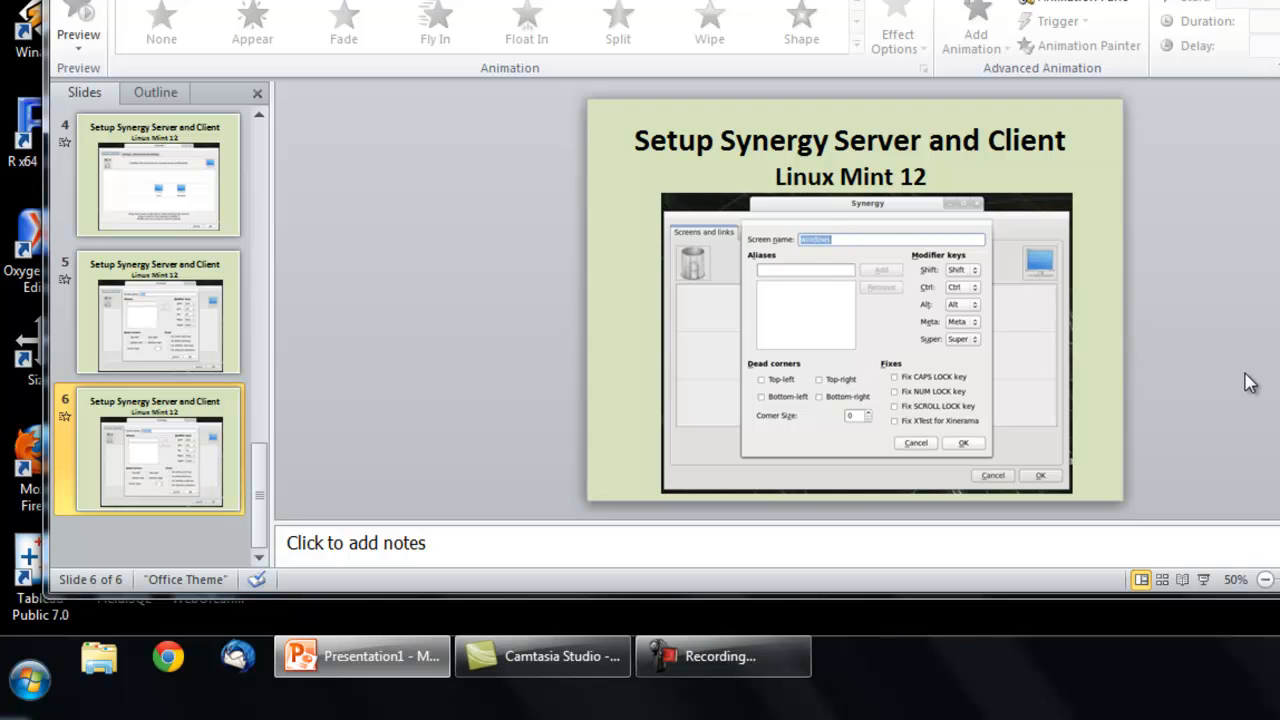
Step: Set Synergy on Windows as client of host 10.0.0.1 with screen name windows
left_click(28, 680)
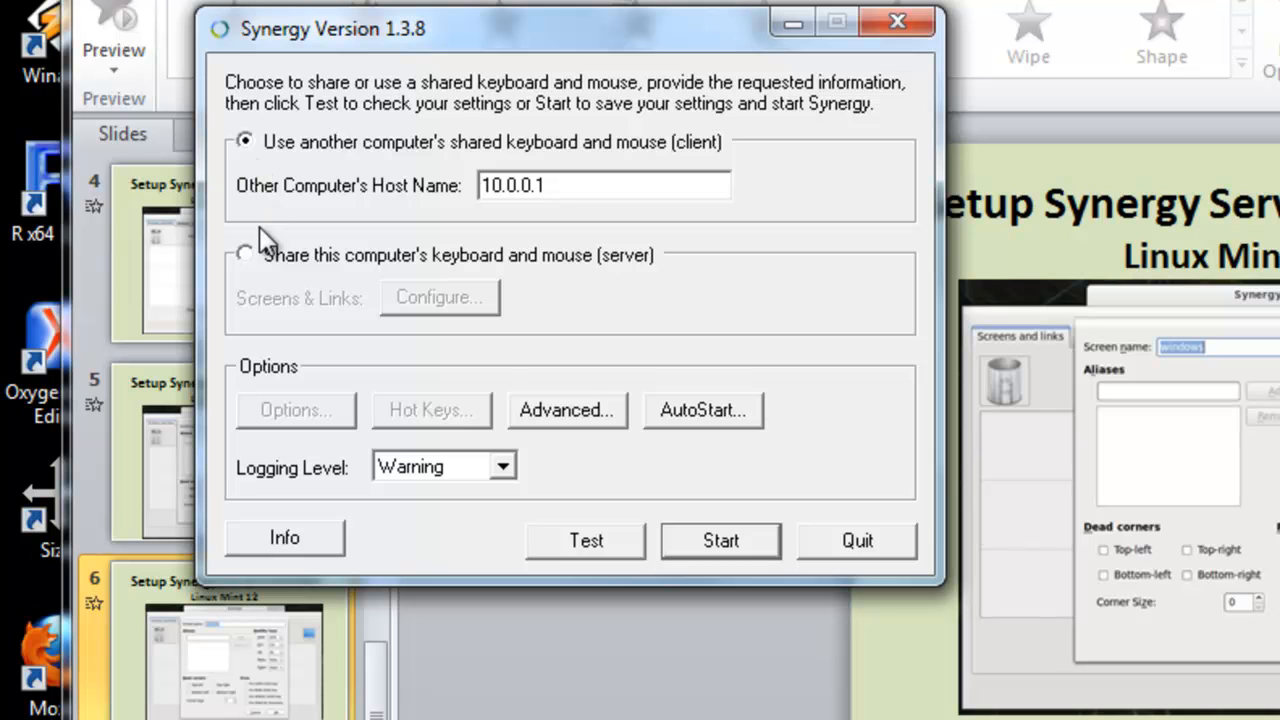
mouse_move(440, 200)
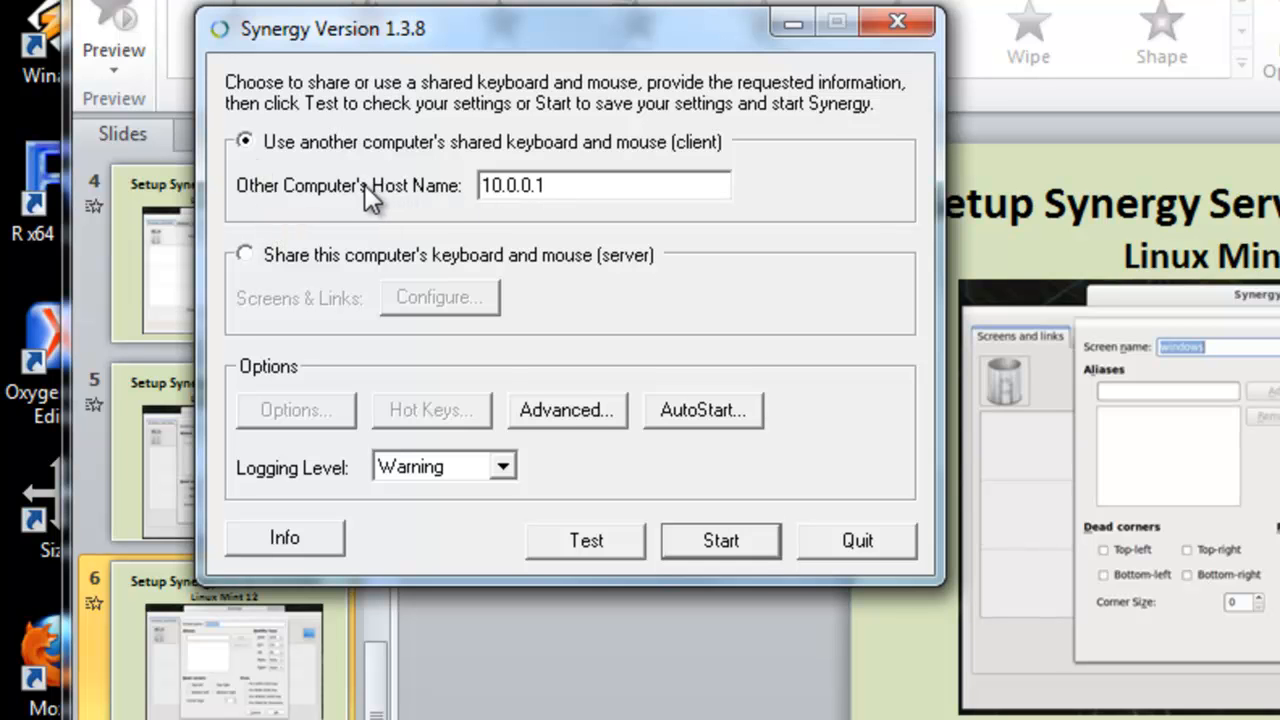
mouse_move(572, 450)
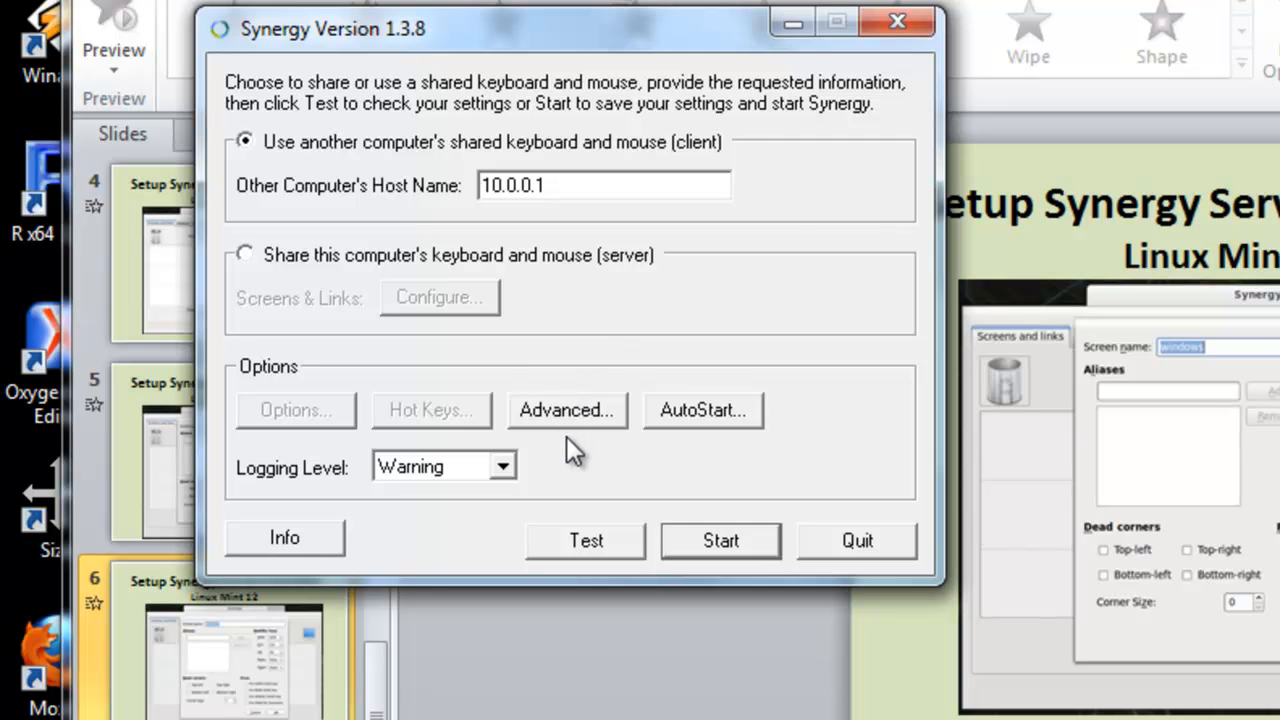
left_click(566, 410)
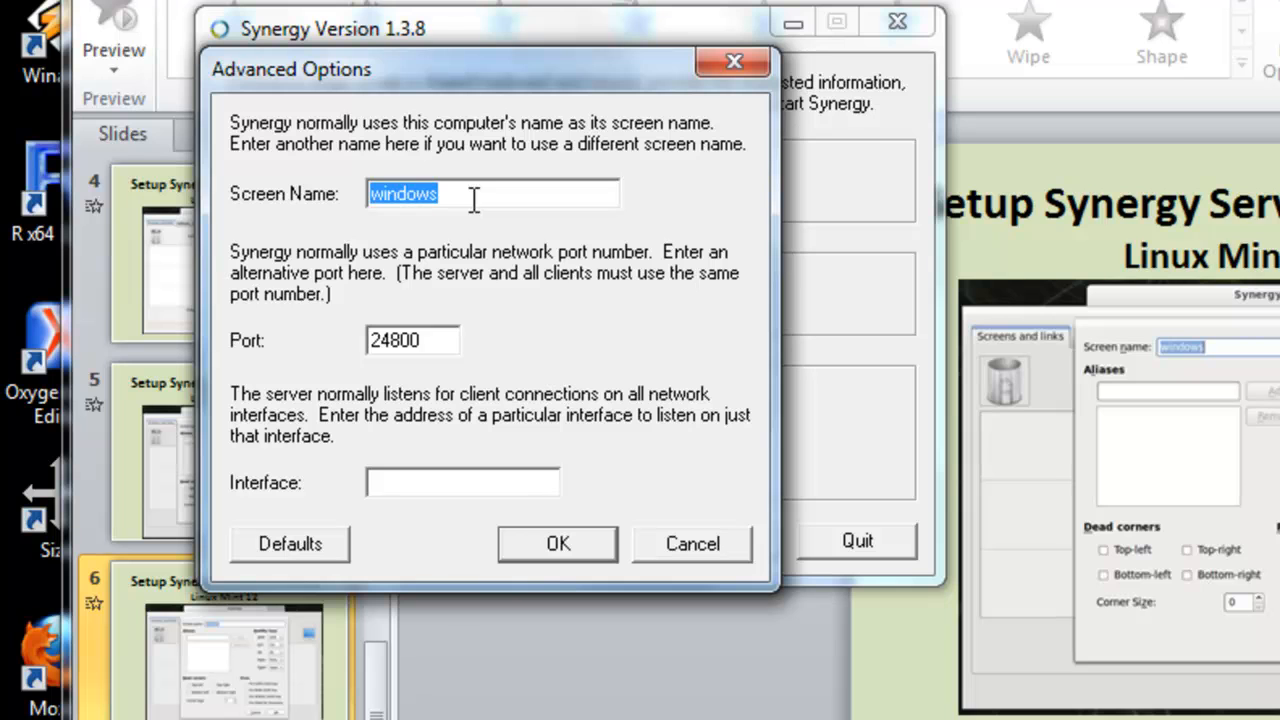
mouse_move(584, 284)
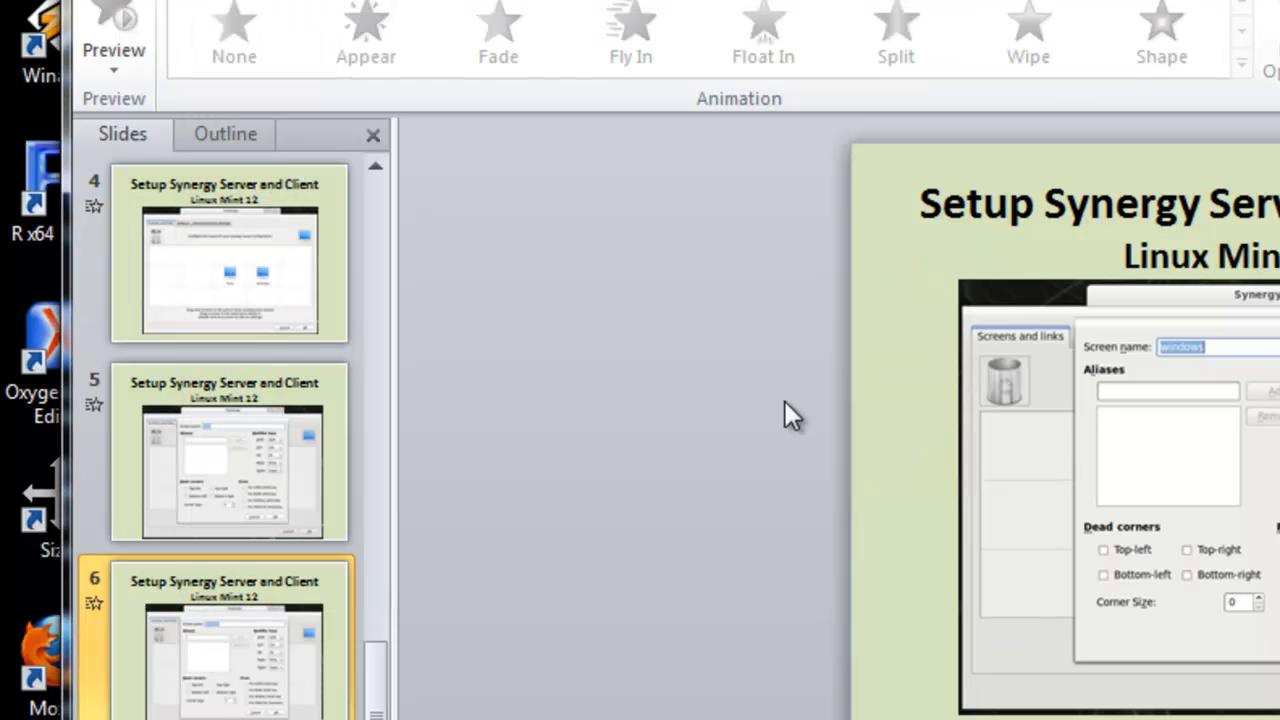
mouse_move(720, 460)
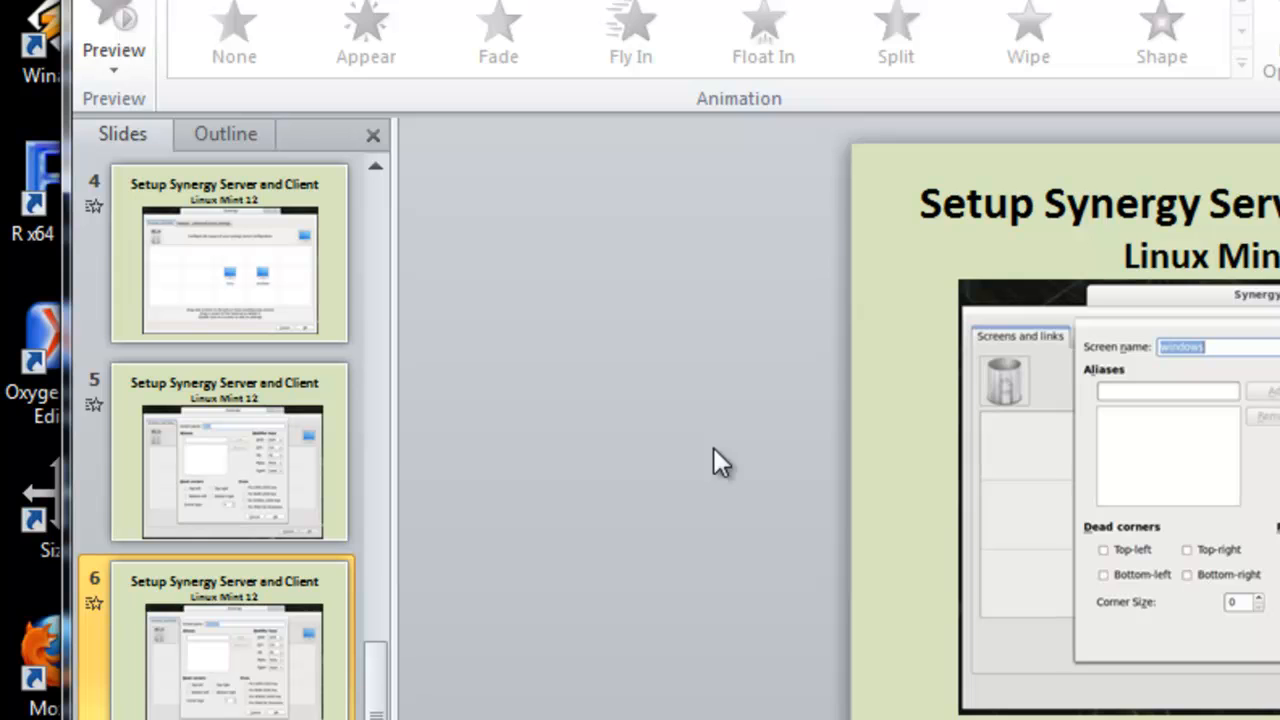